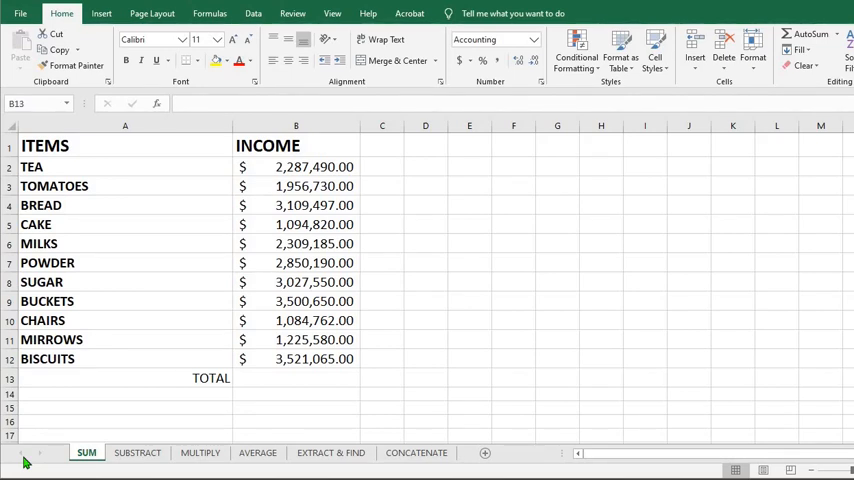
mouse_move(535, 362)
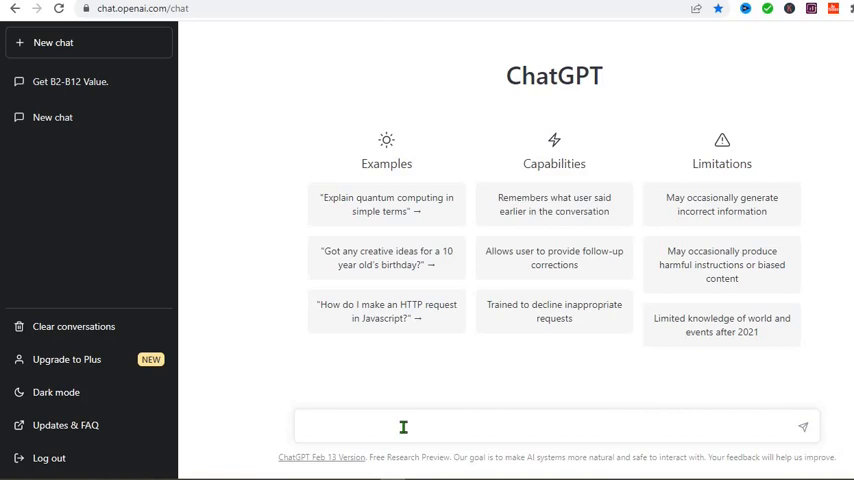
Step: Ask ChatGPT for a formula adding B2 to B12 and select its =SUM(B2:B12) answer
text(what is the formula to use to get the value of cell B2 to B12)
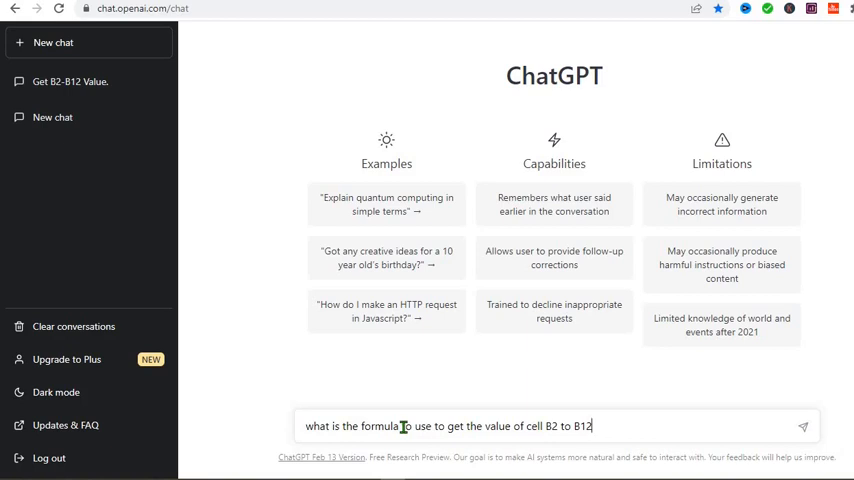
double_click(408, 426)
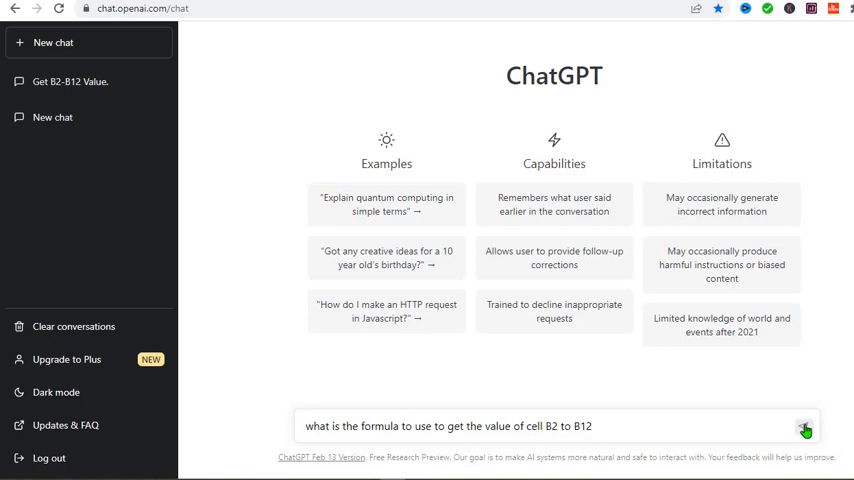
click(805, 427)
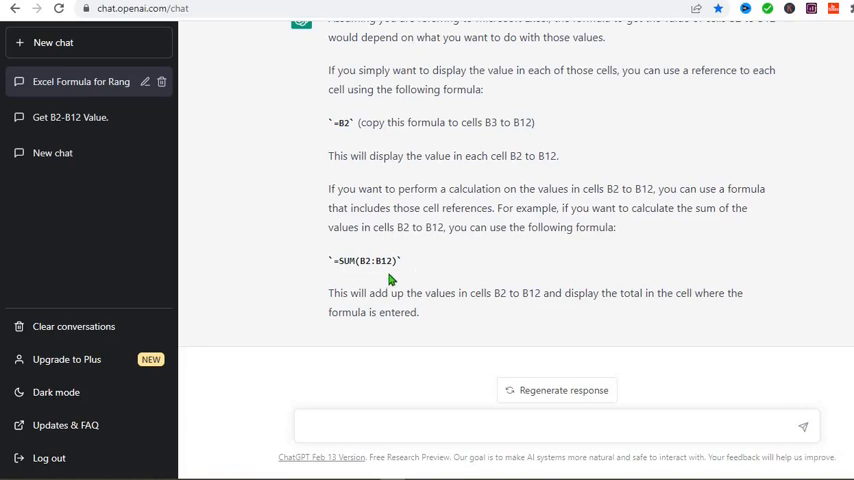
mouse_move(394, 260)
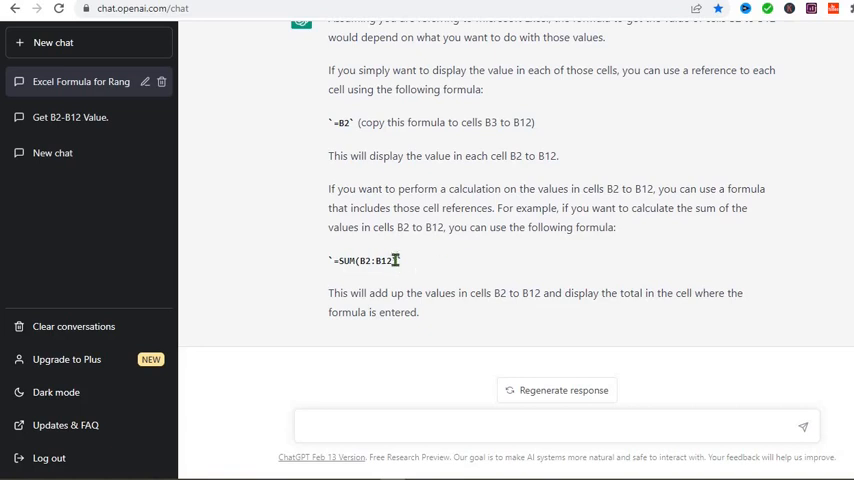
double_click(370, 260)
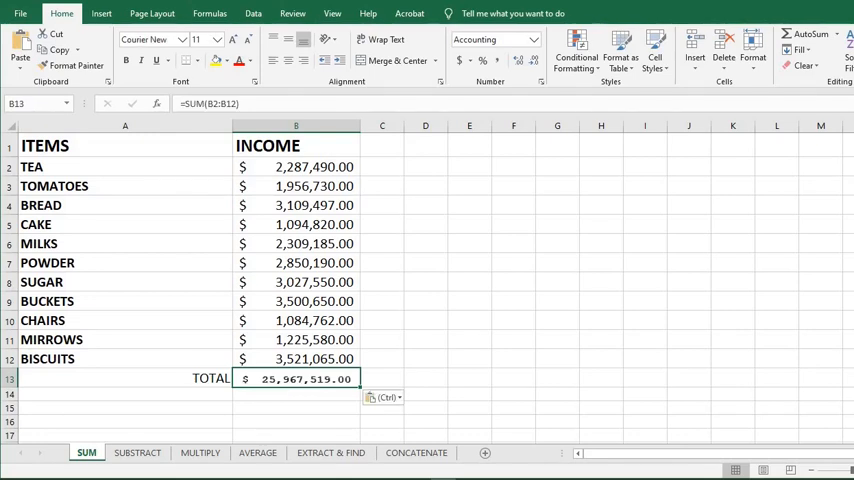
mouse_move(335, 373)
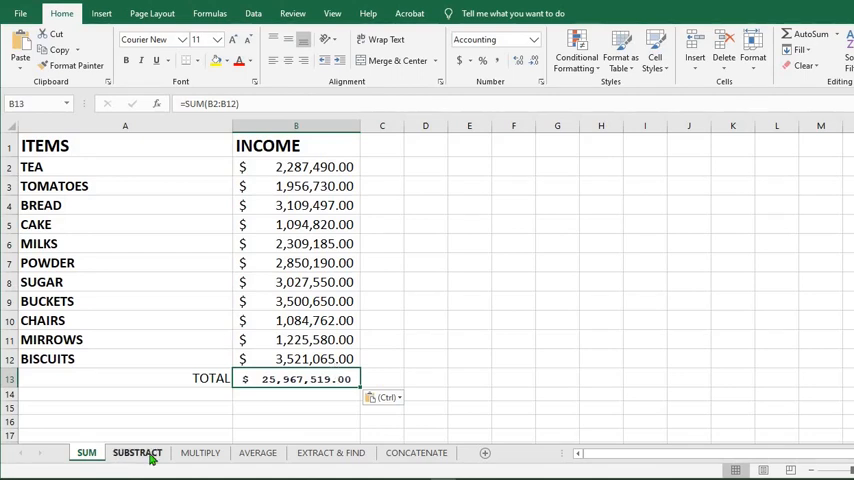
Step: Switch to the SUBSTRACT sheet
click(137, 452)
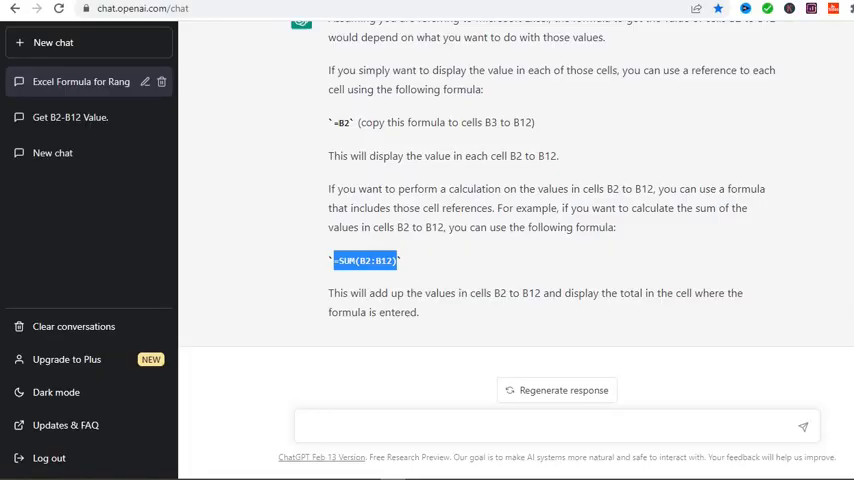
Step: Ask ChatGPT for the difference between B2 and C2 and select the =B2-C2 formula
text(what formula can be used to calculate the difference between  cell B2 and C2)
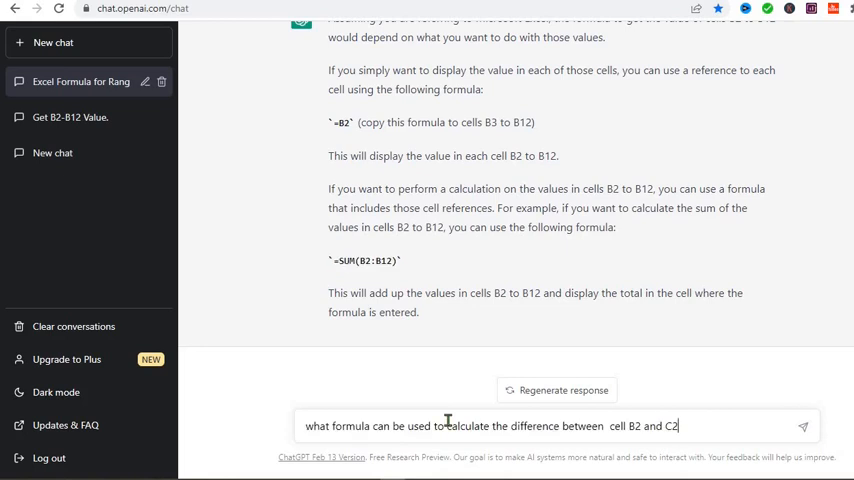
mouse_move(768, 418)
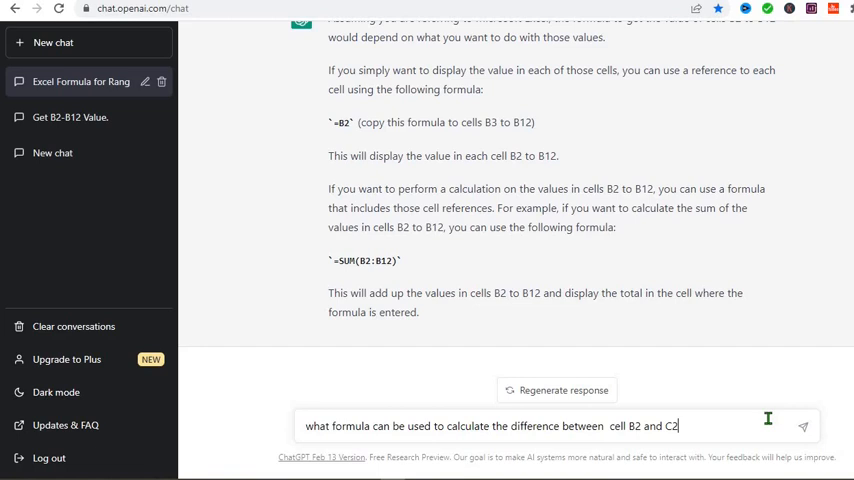
click(803, 426)
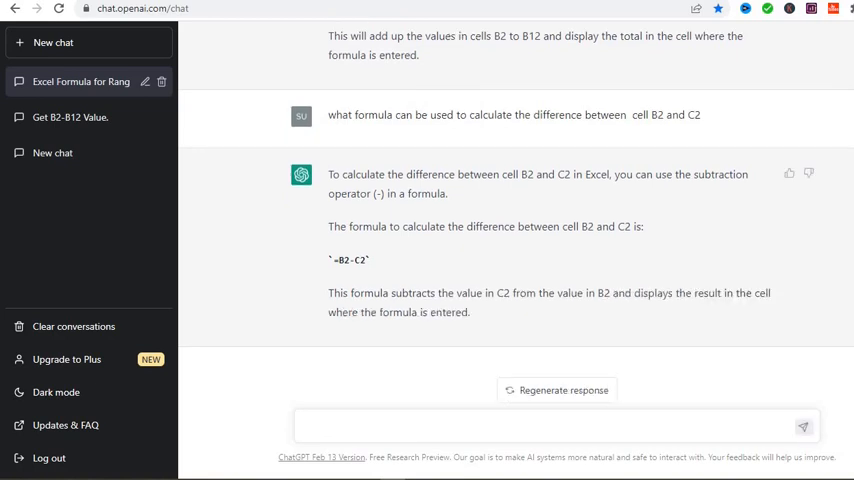
mouse_move(390, 275)
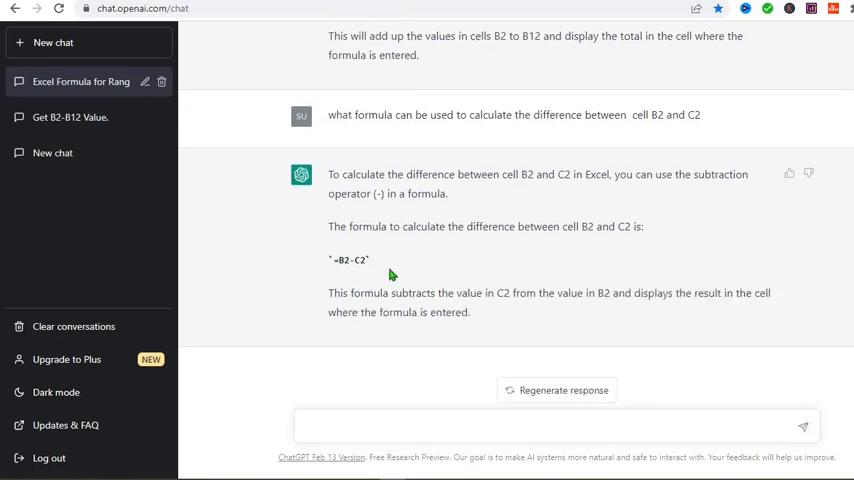
double_click(360, 260)
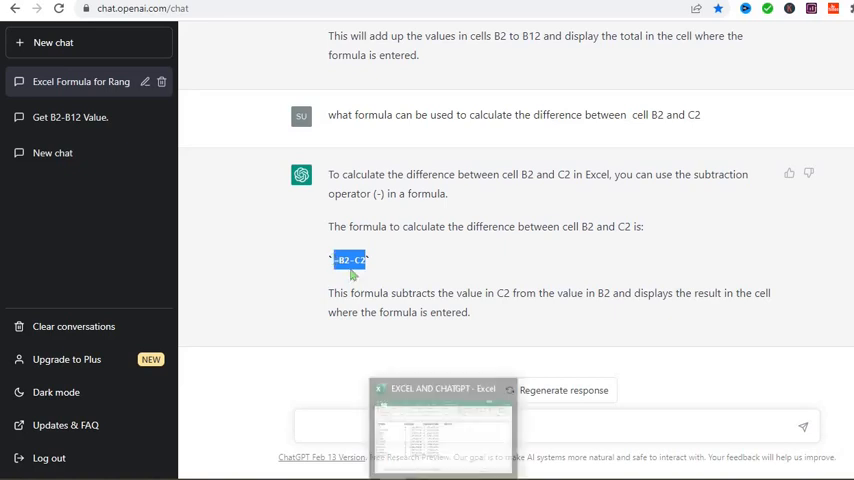
click(442, 425)
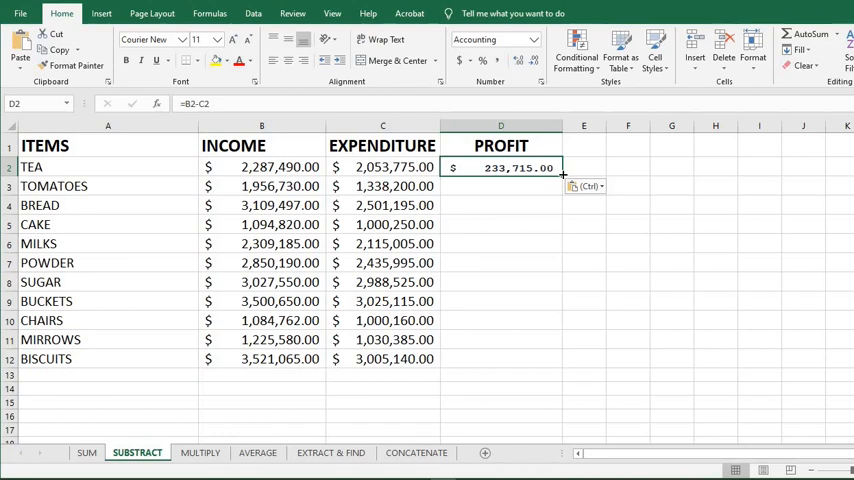
Step: Fill the =B2-C2 profit formula down the PROFIT column to D12
drag(562, 176, 562, 360)
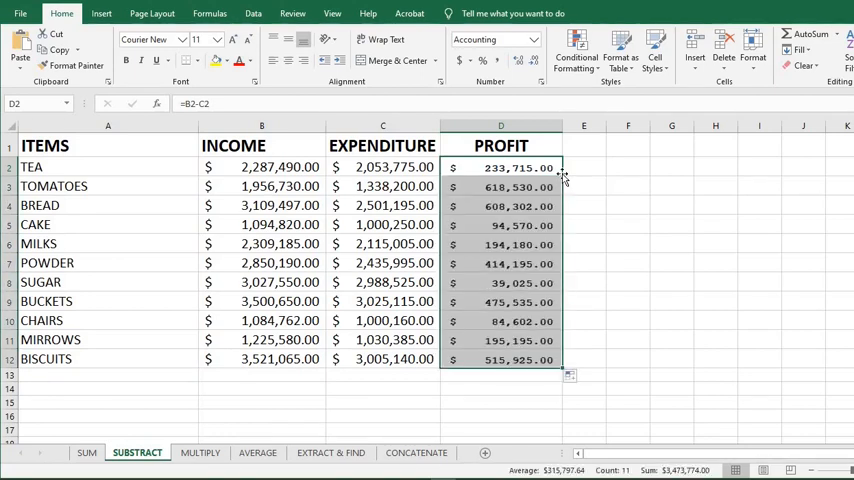
click(199, 452)
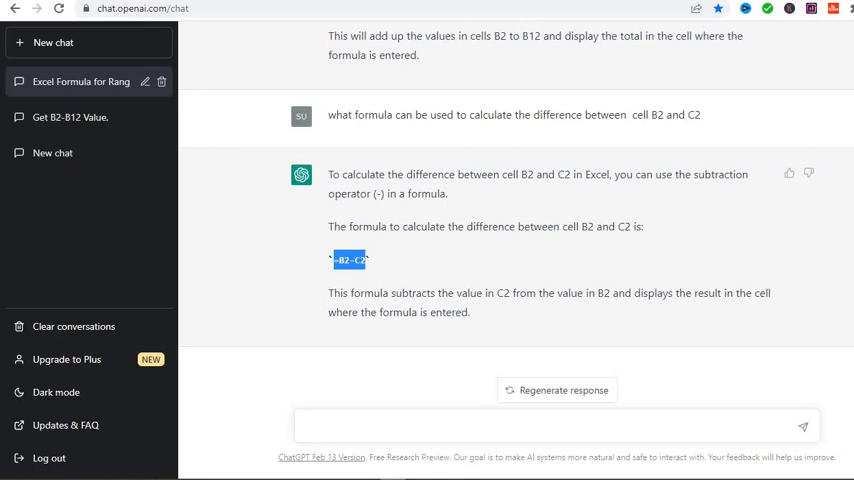
Step: Ask ChatGPT how to multiply A2 by B2 and select the =A2*B2 formula
text(what is the formula to use to multiply of cell A2 to B2)
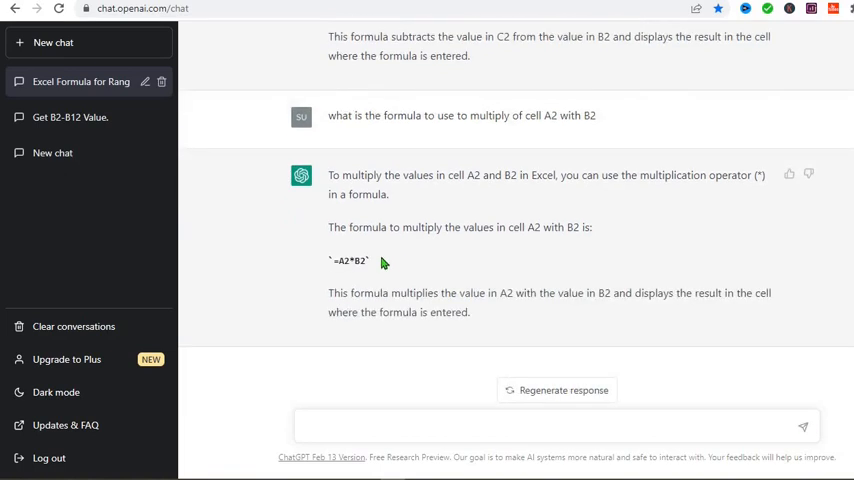
double_click(360, 261)
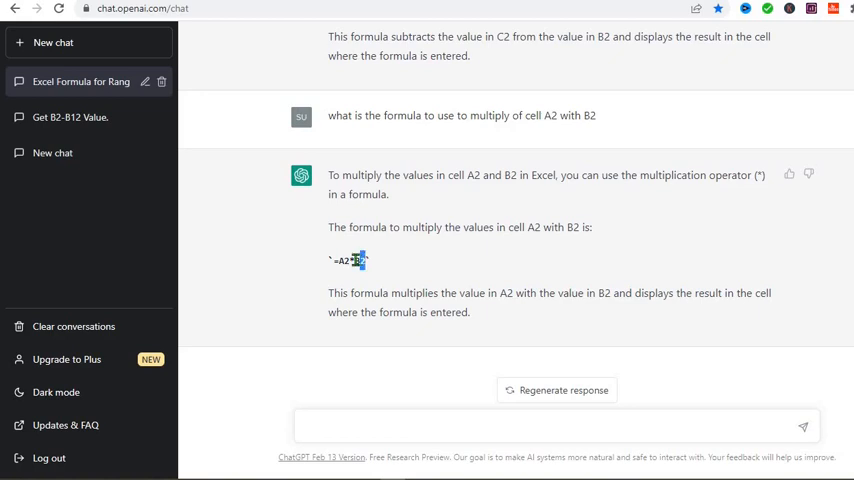
double_click(348, 260)
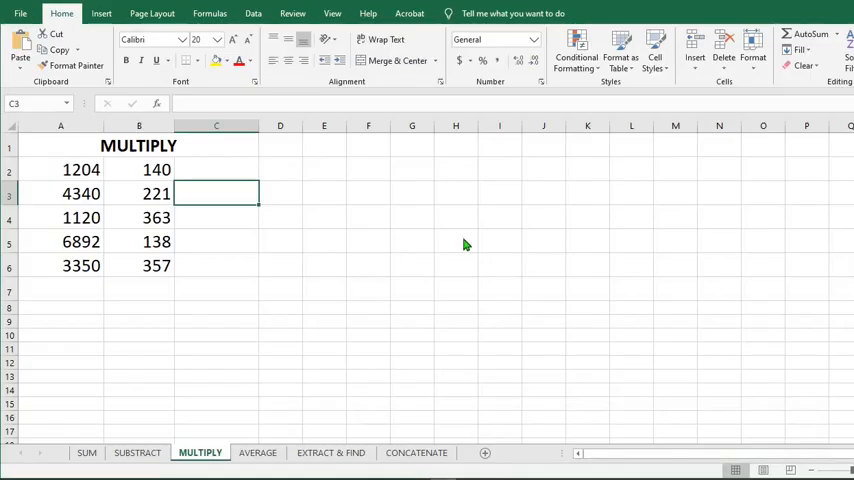
Step: Enter =A2*B2 in C2 and fill it down to C6
click(216, 169)
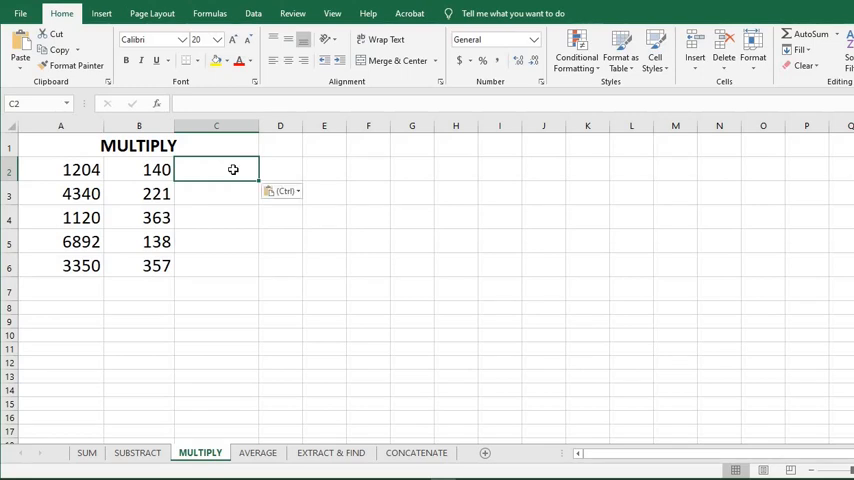
text(=A2*B2)
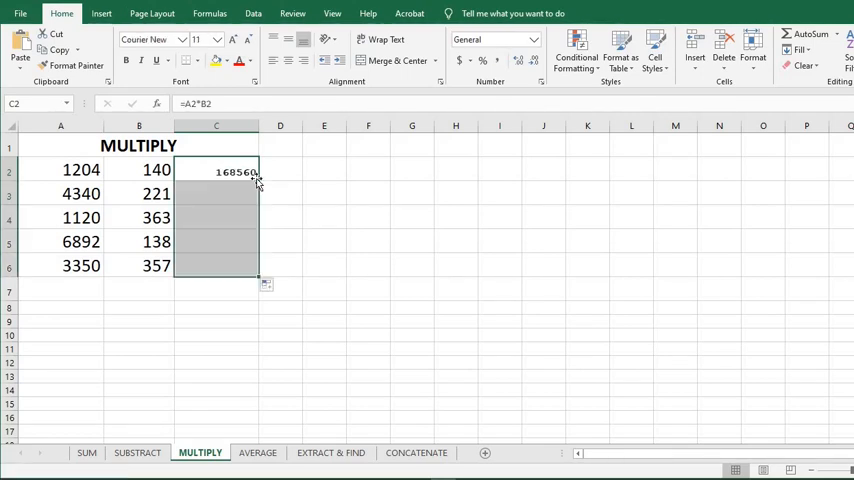
drag(258, 180, 258, 275)
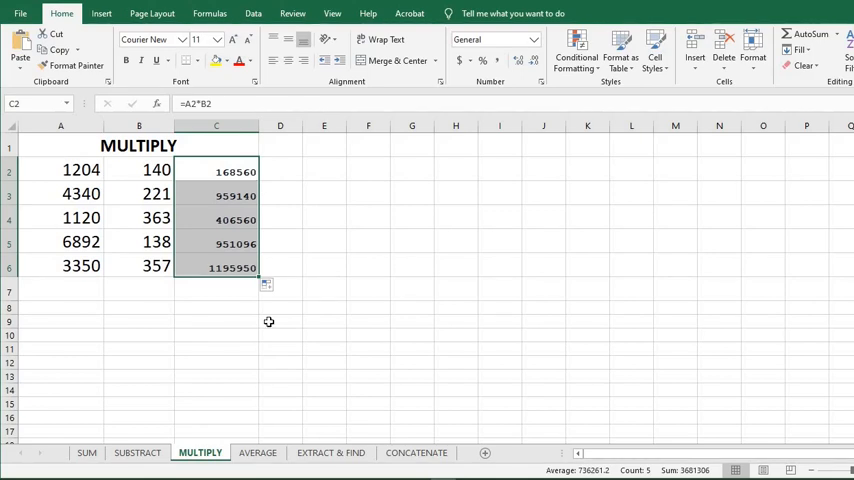
click(257, 452)
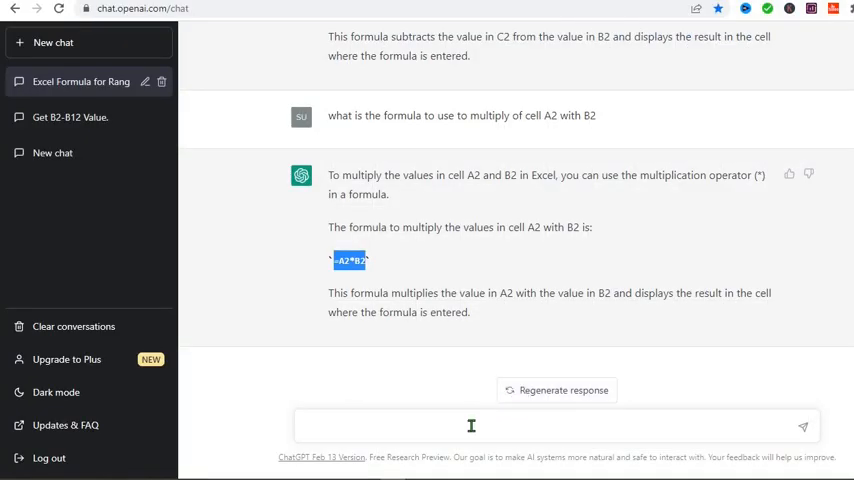
Step: Ask ChatGPT for the formula averaging cells B2 to B6
text(what is the formula to use to get the average of cell B2 to B6)
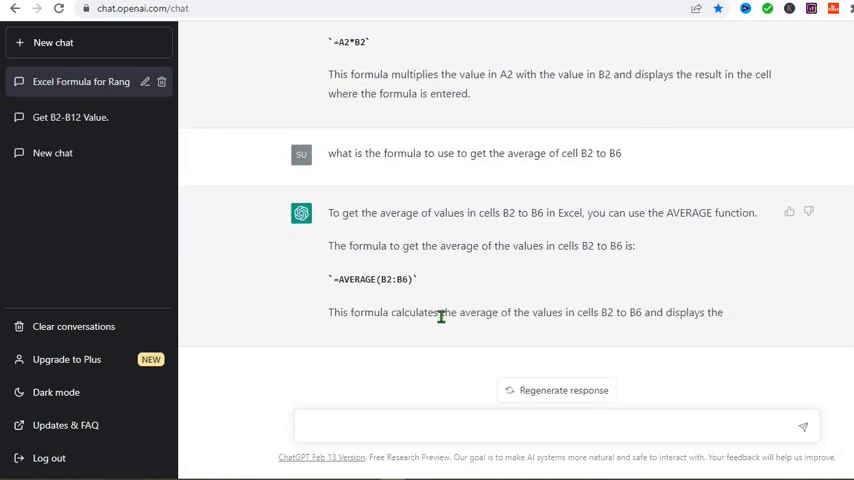
mouse_move(420, 290)
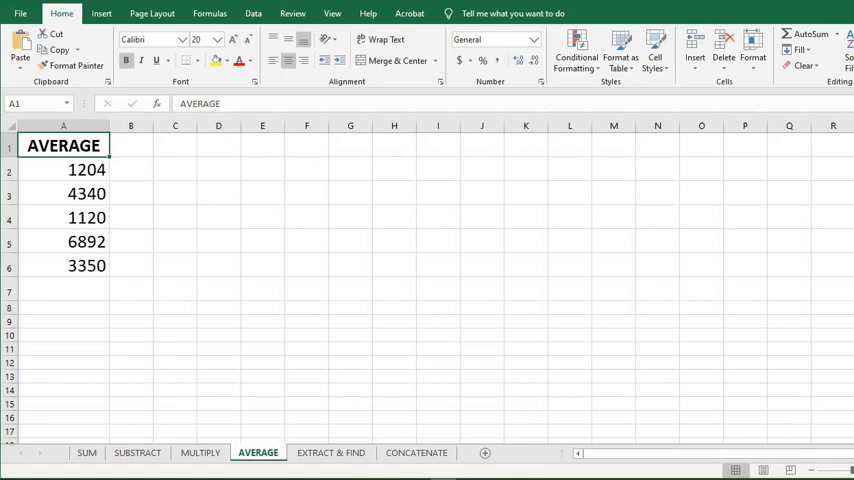
Step: Enter the average formula in A7, giving 3381.2
click(63, 289)
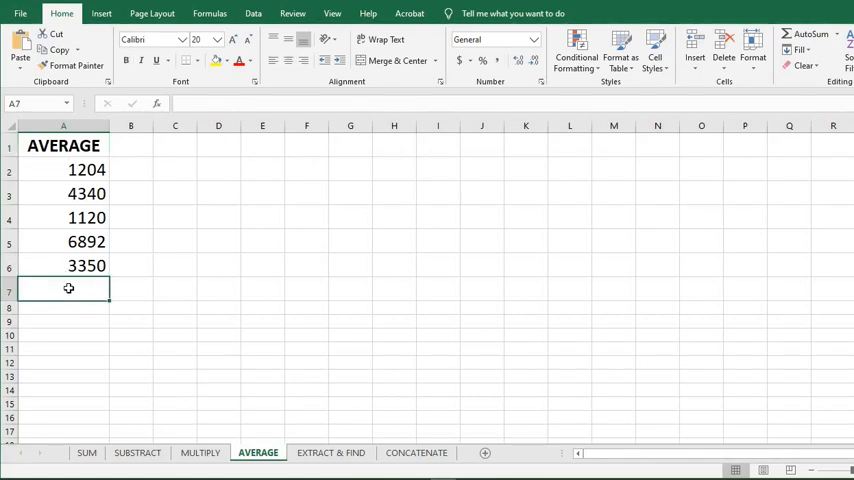
key(Return)
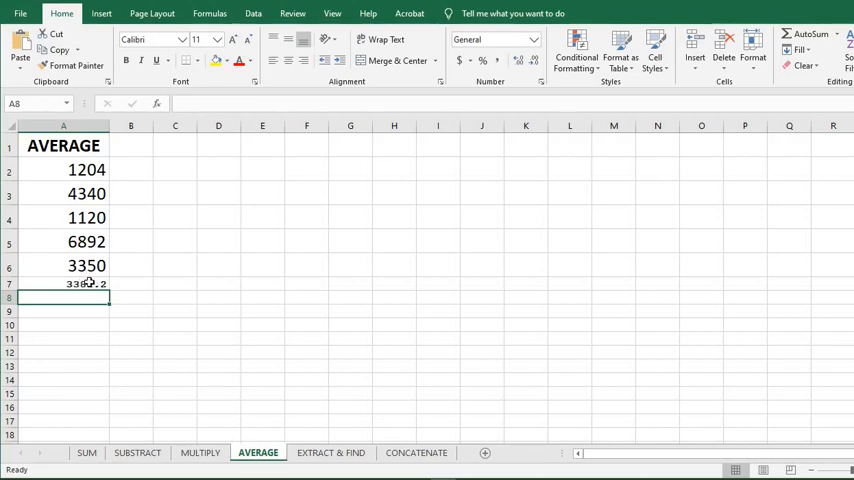
click(330, 452)
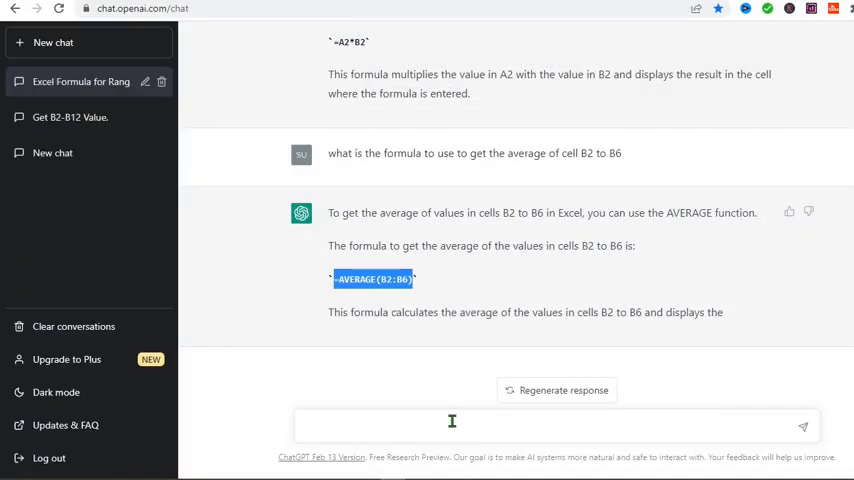
Step: Ask ChatGPT for a formula extracting text before @ in A2 and select it
text(write an excel formula that extracts all the texts before @ character in A2)
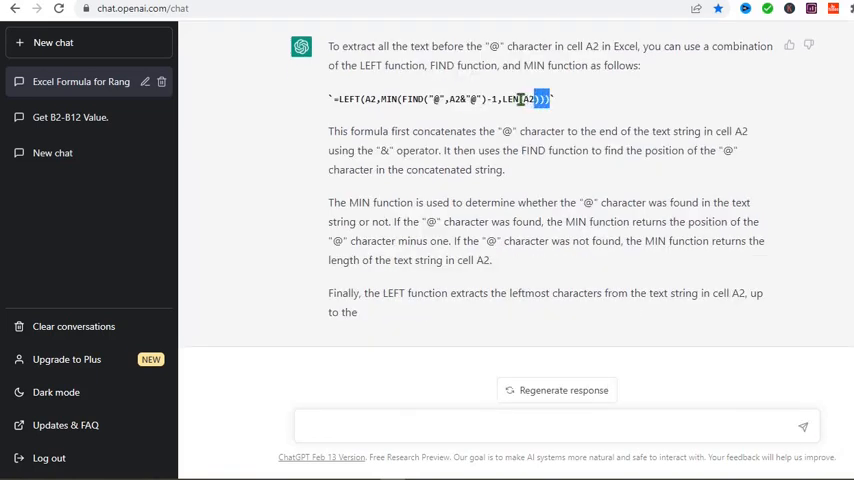
triple_click(440, 98)
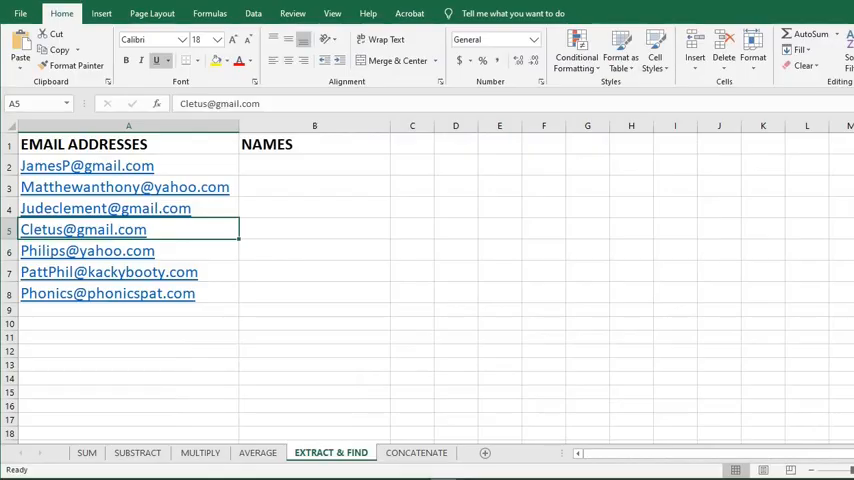
Step: Enter =LEFT(A2,MIN(FIND("@",A2&"@")-1,LEN(A2))) in B2 under NAMES
click(314, 165)
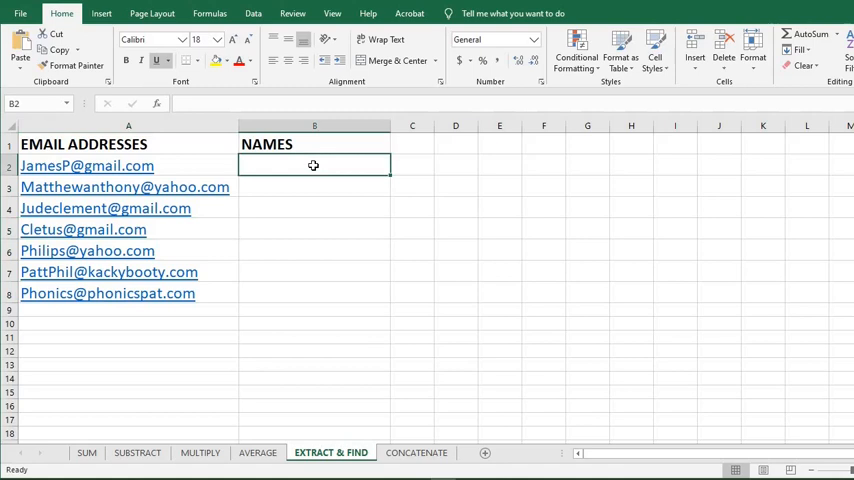
click(245, 103)
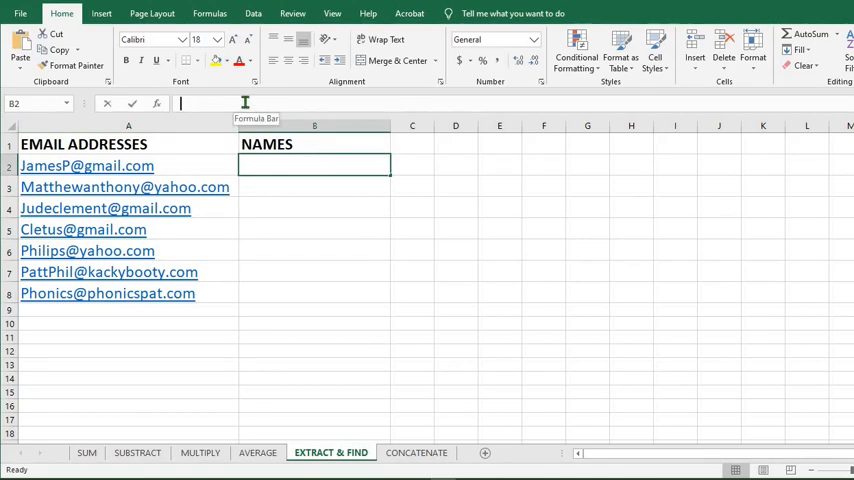
text(=LEFT(A2,MIN(FIND("@",A2&"@")-1,LEN(A2))))
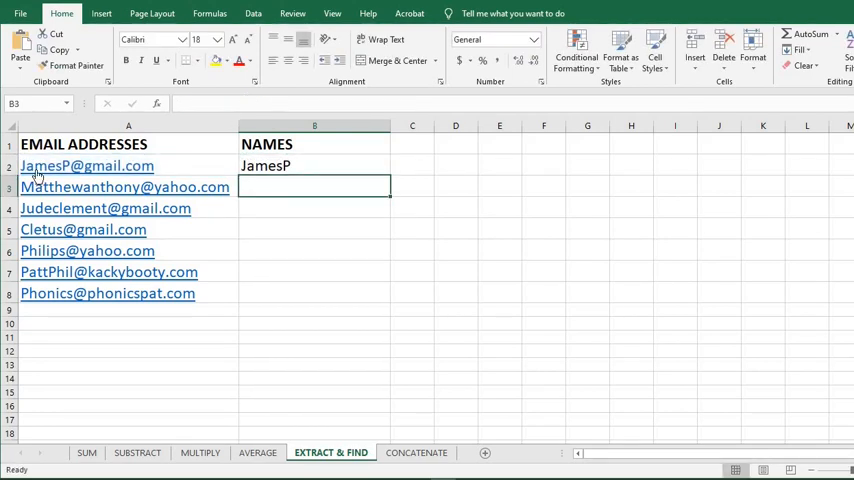
mouse_move(63, 166)
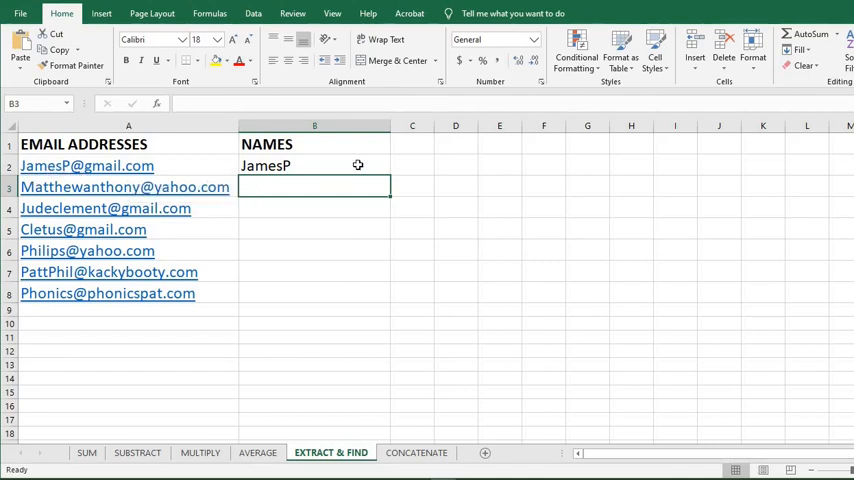
click(314, 165)
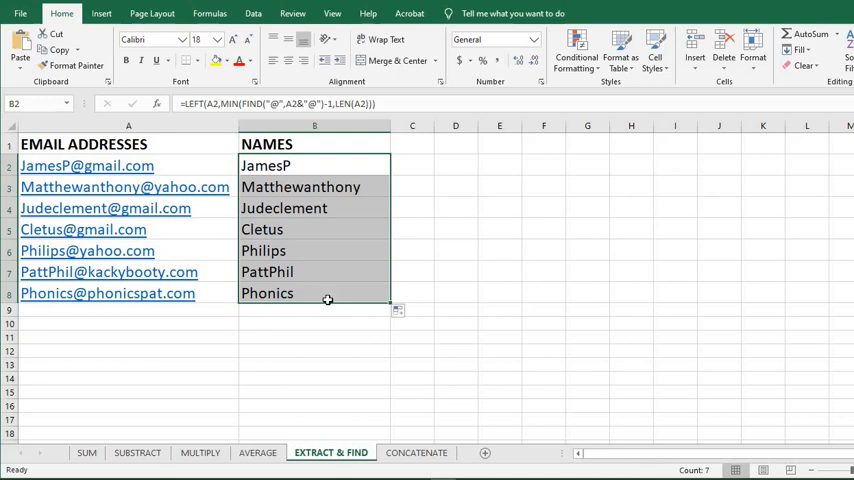
mouse_move(325, 238)
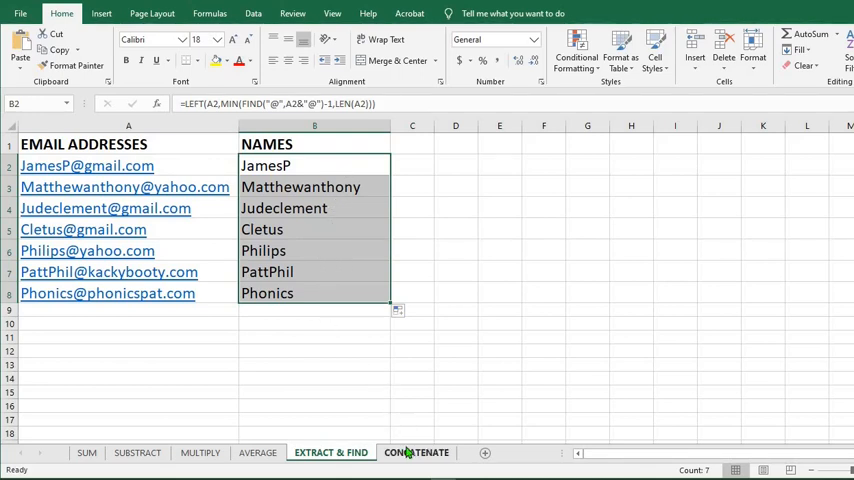
Step: Switch to the CONCATENATE sheet listing first and other names
click(416, 452)
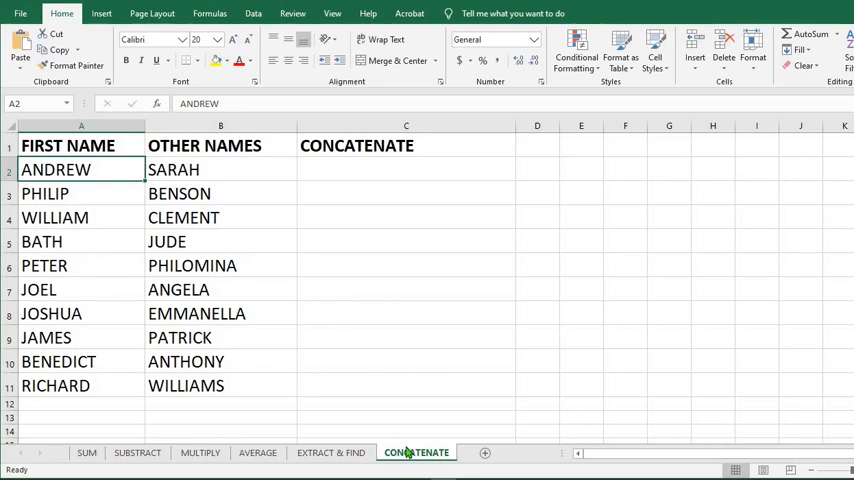
mouse_move(184, 165)
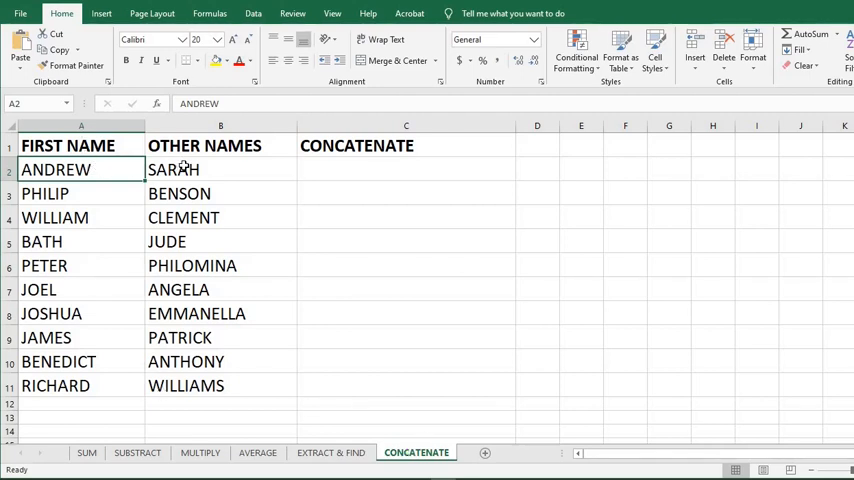
mouse_move(370, 167)
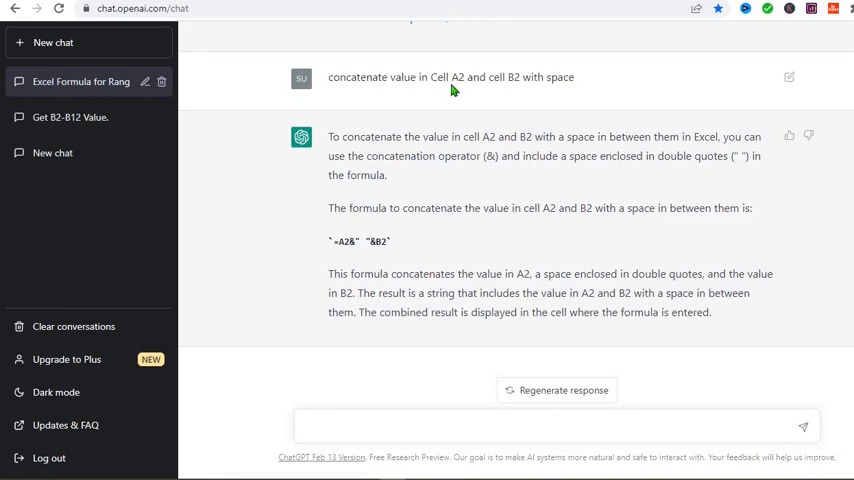
mouse_move(507, 82)
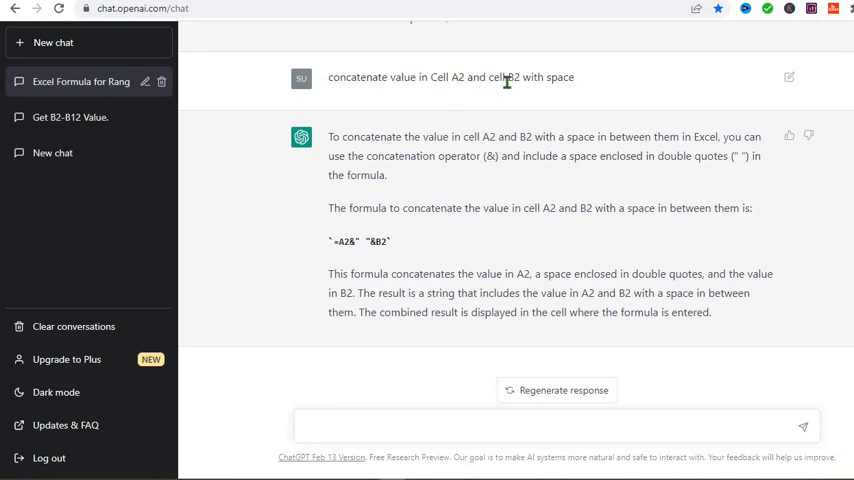
mouse_move(574, 88)
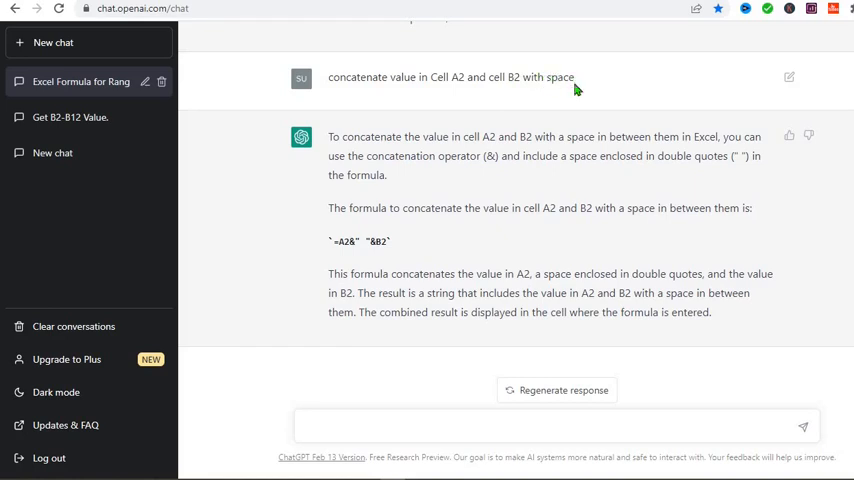
Step: Open cell C2 on the CONCATENATE sheet for entry, using ChatGPT's =A2&" "&B2 answer
double_click(358, 241)
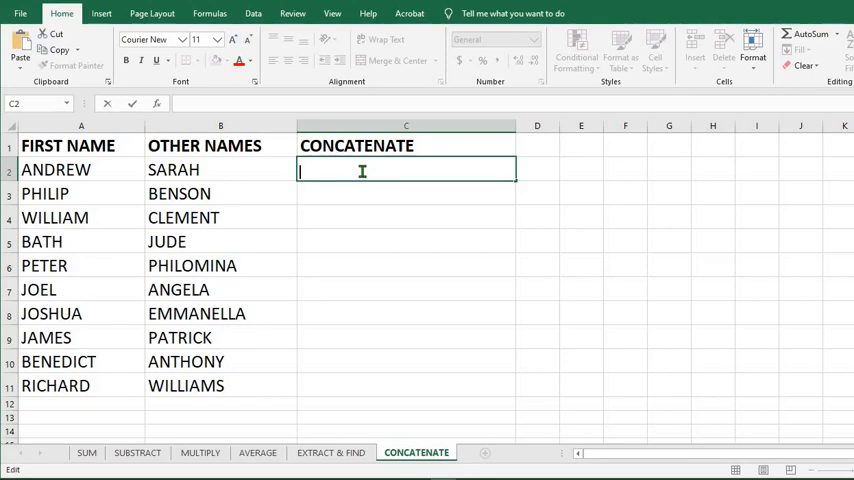
Step: Enter =A2&" "&B2 in C2, fill it down to C11, then view SUBSTRACT
text(=A2&" "&B2)
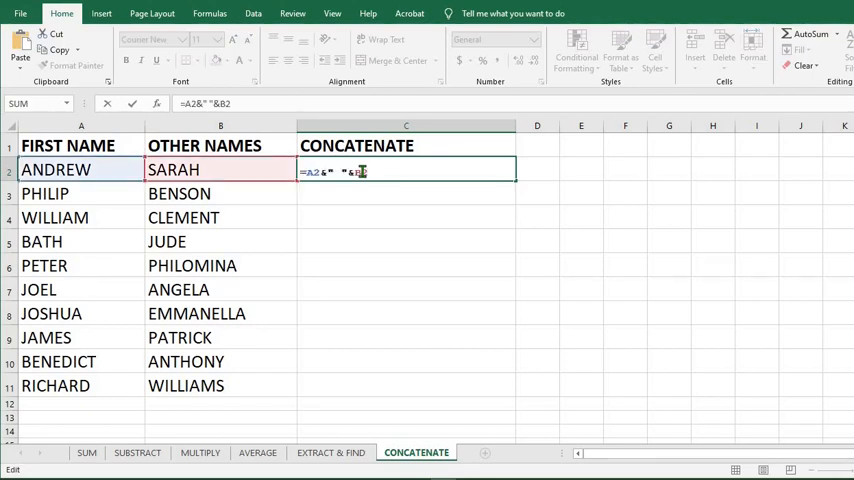
key(Return)
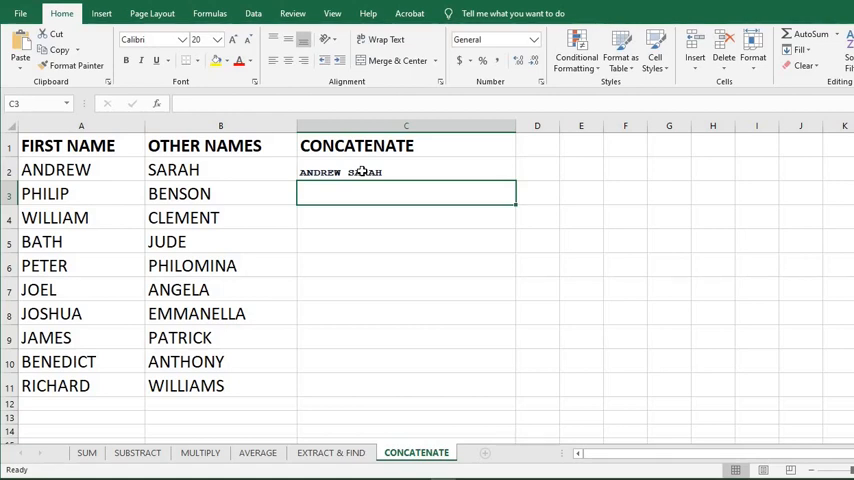
mouse_move(391, 167)
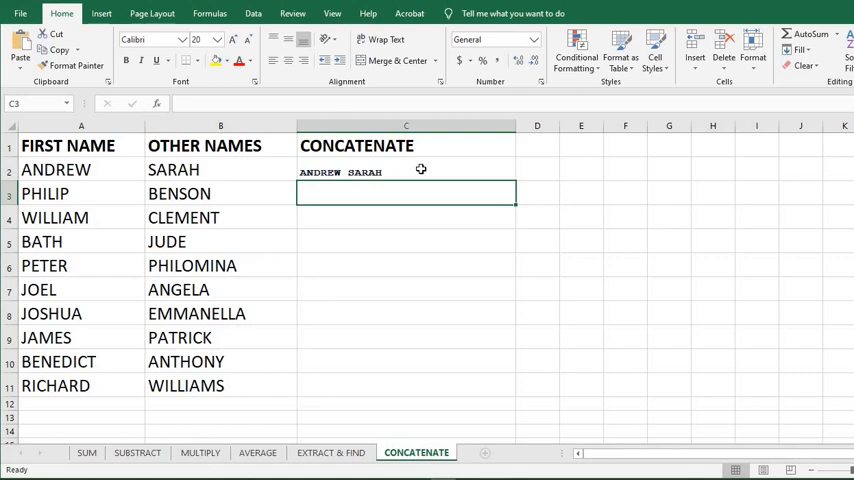
click(406, 169)
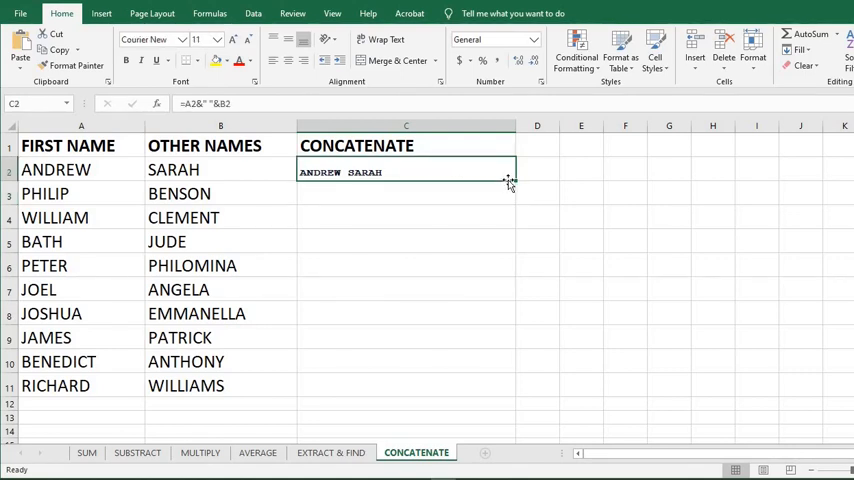
drag(509, 182, 509, 388)
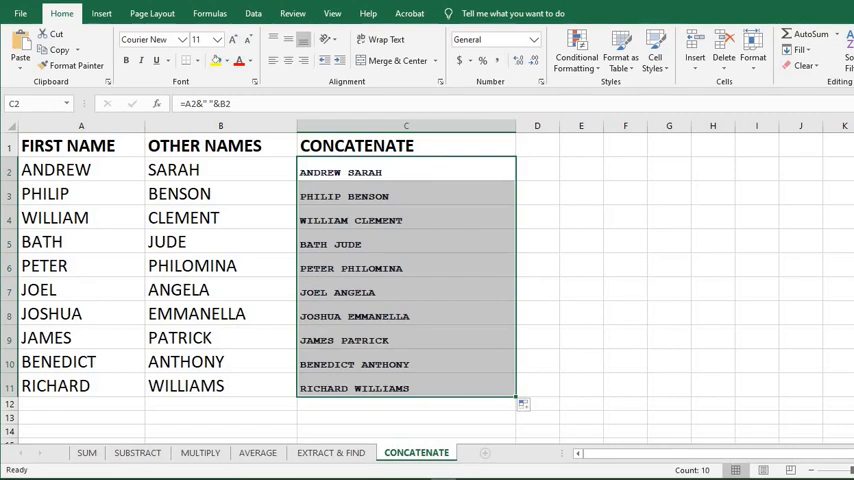
click(537, 337)
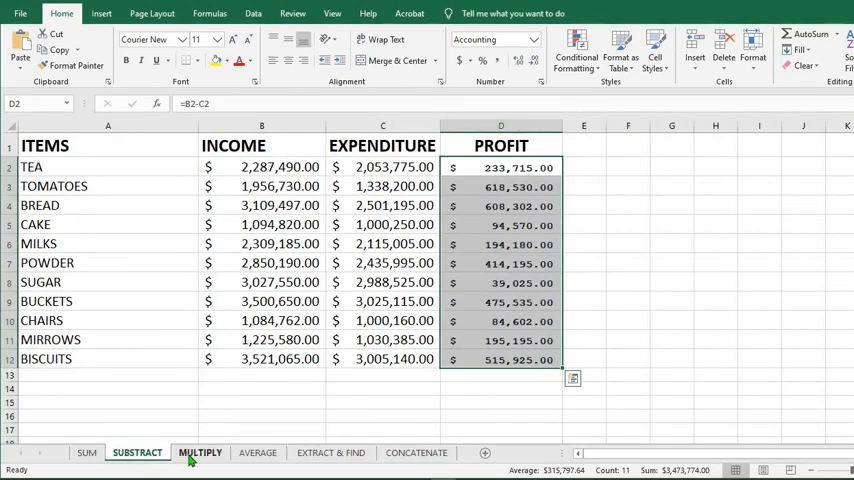
Step: Glance over the MULTIPLY sheet's products, then return to the CONCATENATE sheet
click(200, 452)
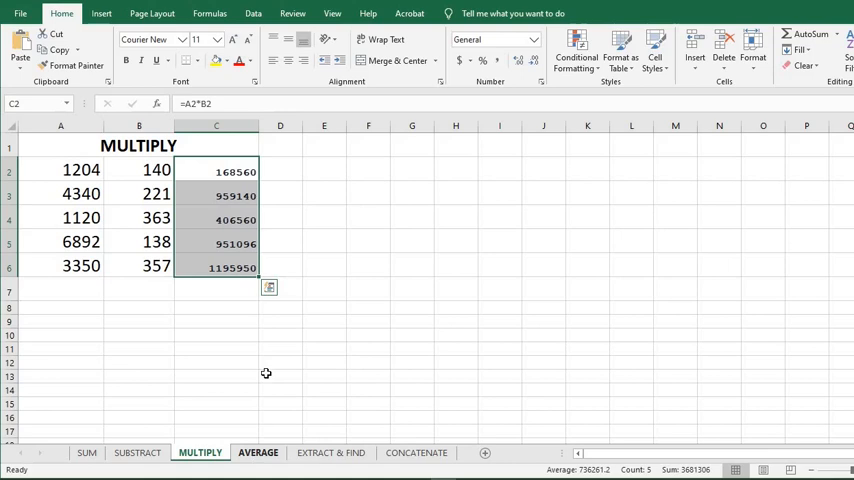
click(280, 321)
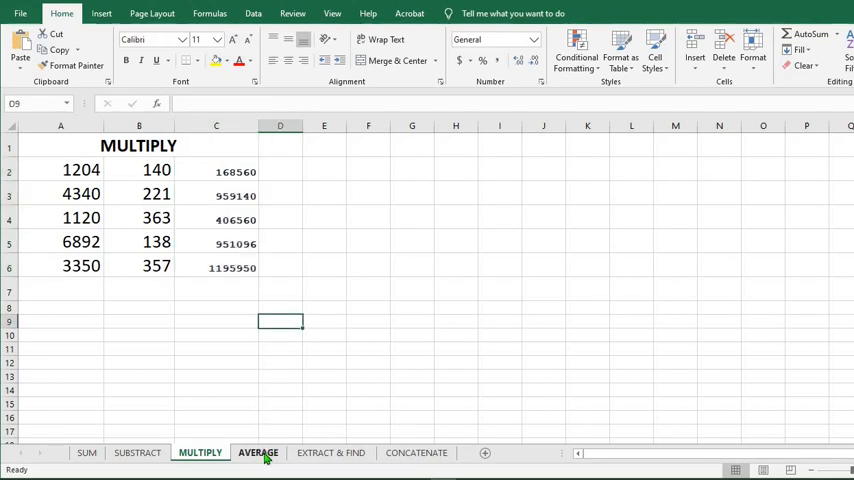
click(416, 452)
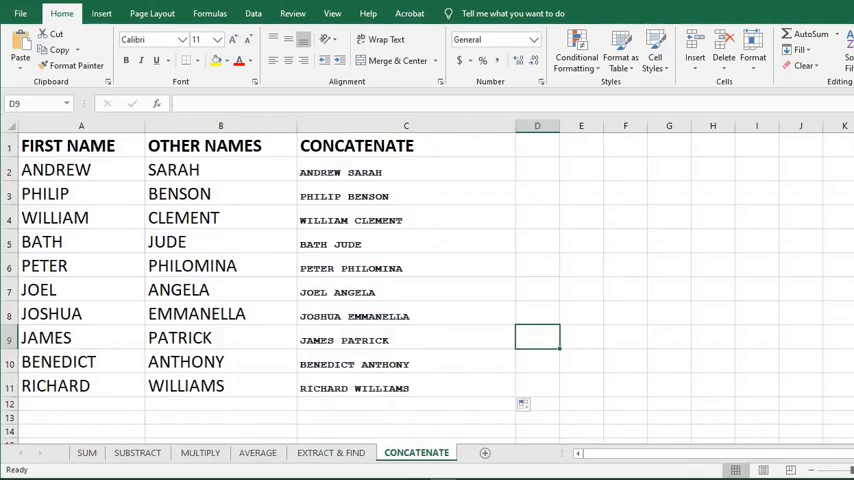
mouse_move(273, 393)
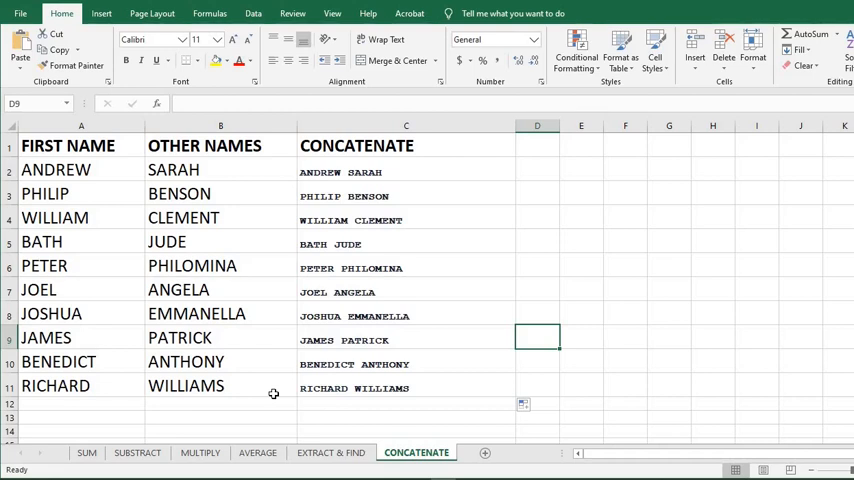
mouse_move(343, 229)
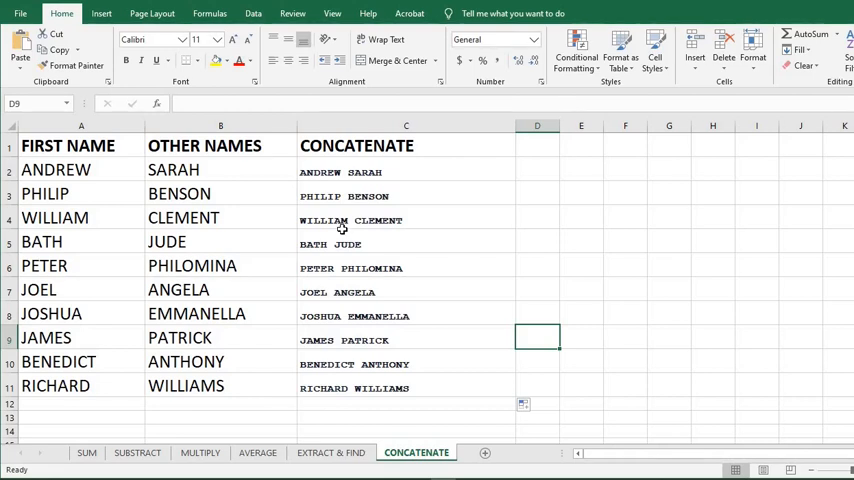